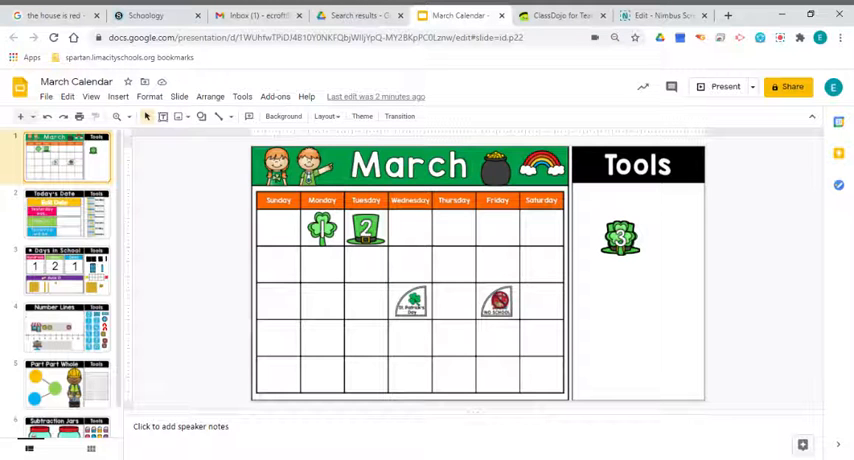
- Place the shamrock 3 on Wednesday of the March calendar and bring up Today's Date
left_click(620, 238)
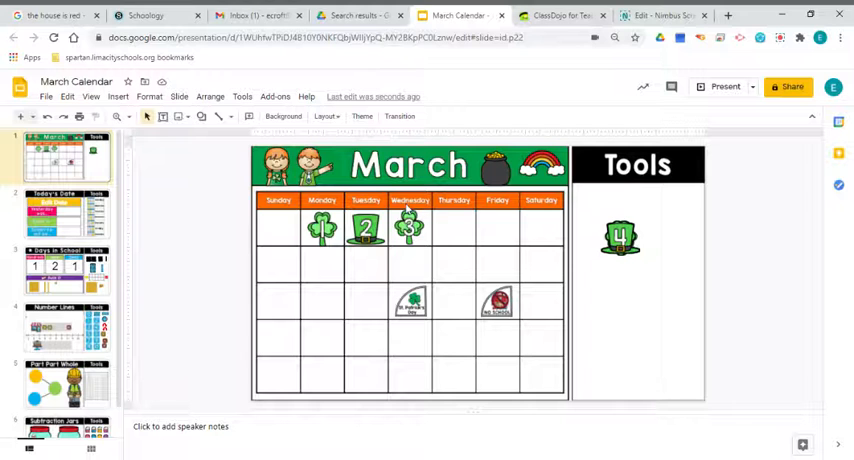
left_click(56, 216)
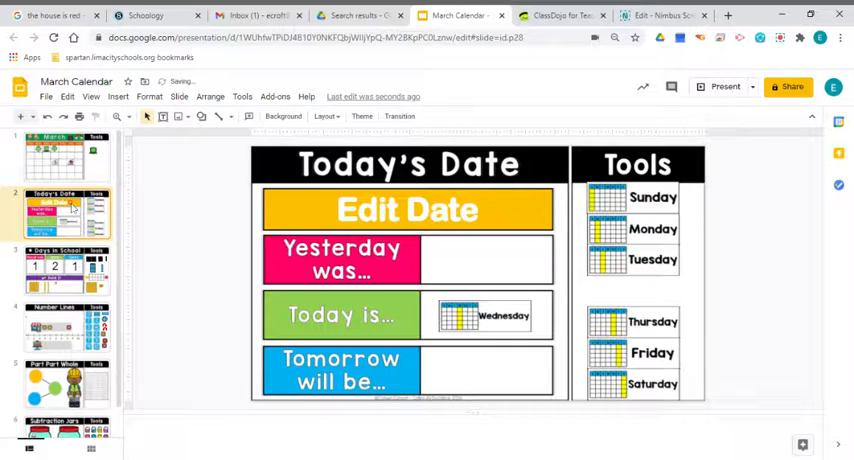
- Check the calendar, then set Yesterday to Tuesday and Tomorrow to Thursday on Today's Date
left_click(64, 158)
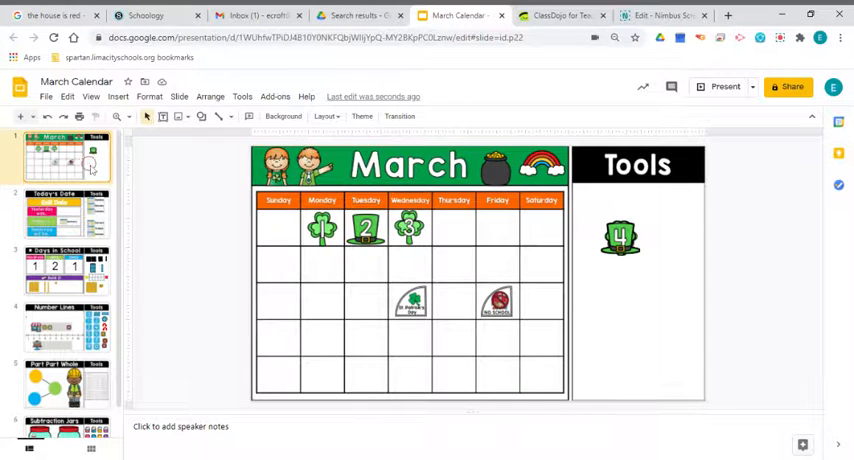
left_click(58, 210)
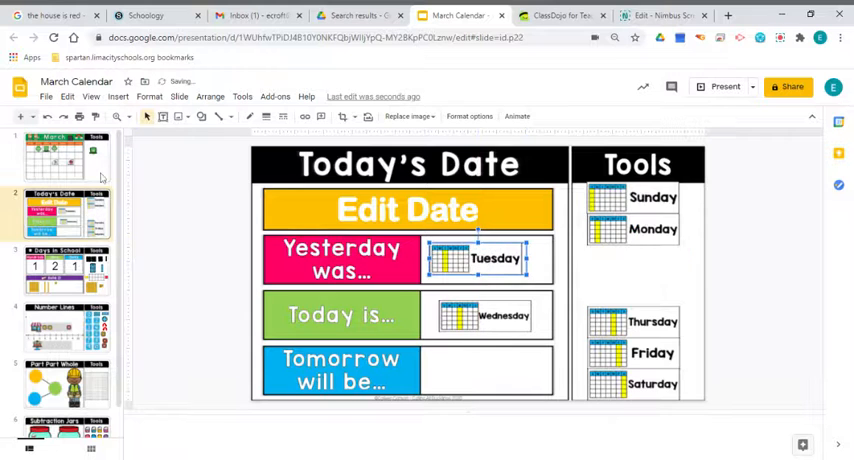
left_click(56, 160)
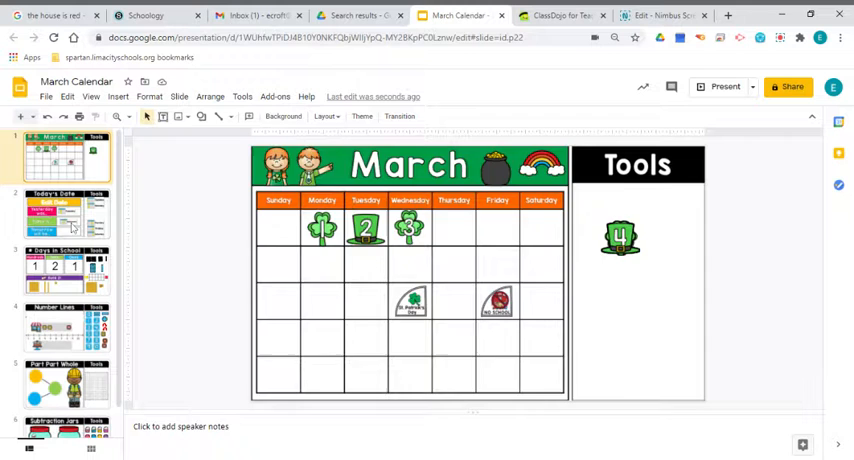
left_click(58, 216)
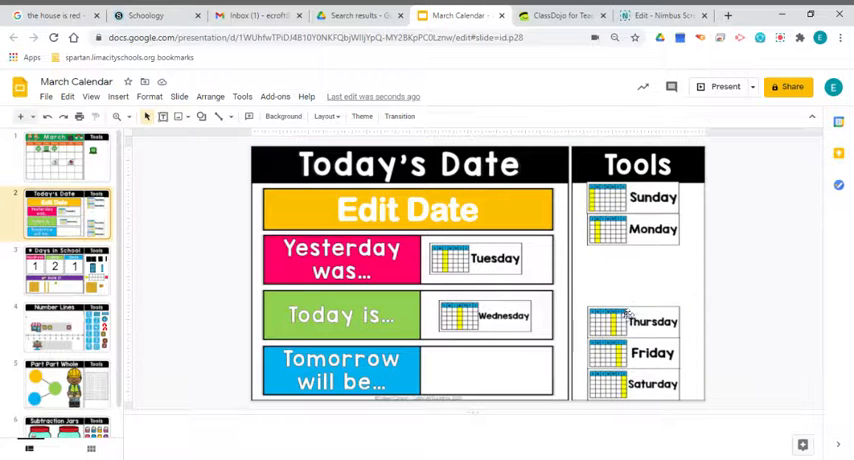
left_click_drag(636, 320, 496, 376)
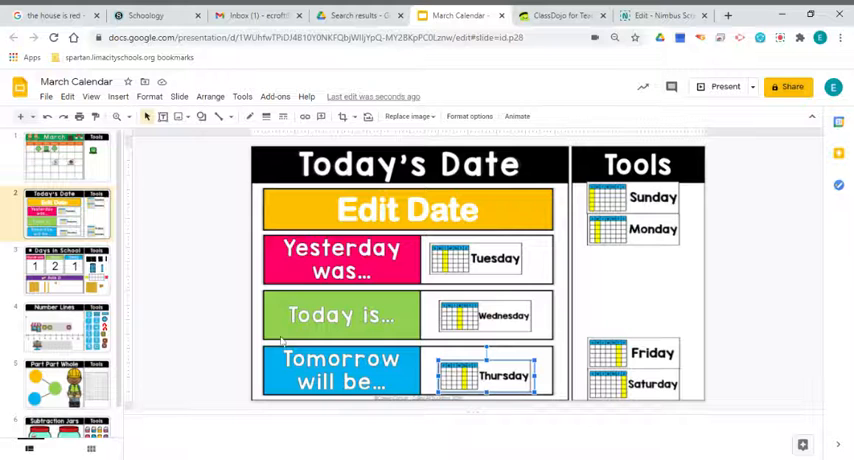
left_click(60, 270)
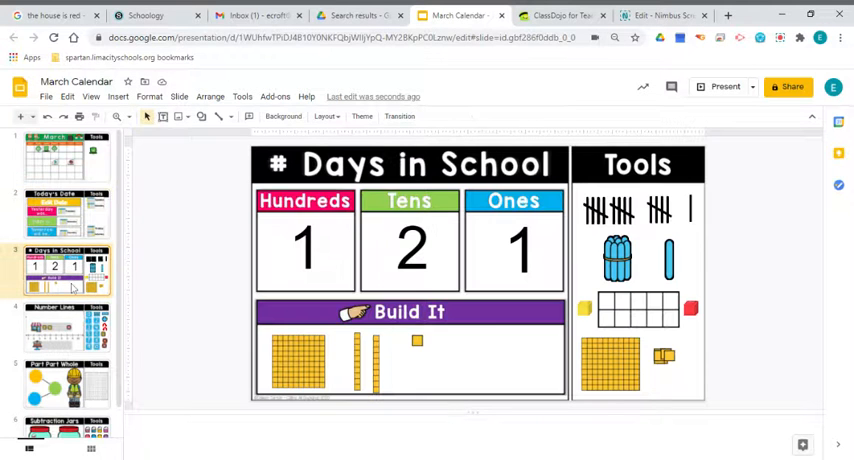
mouse_move(676, 364)
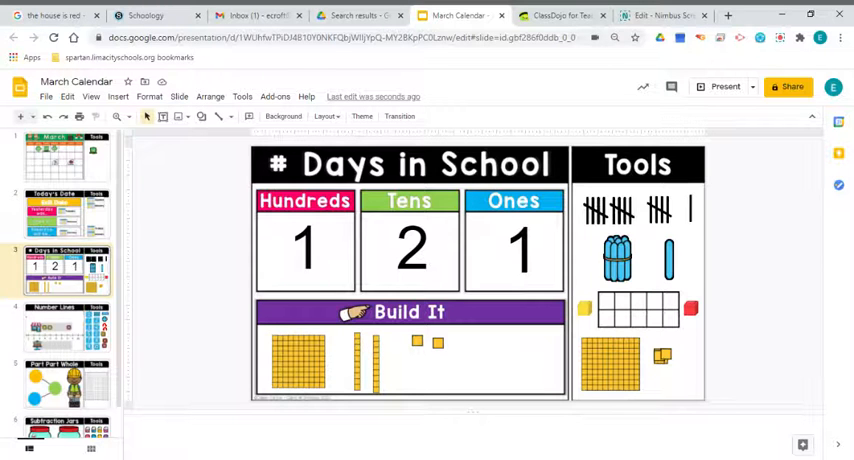
- Change the Ones digit to 2 so Days in School reads 122, then move to Number Lines
type("2")
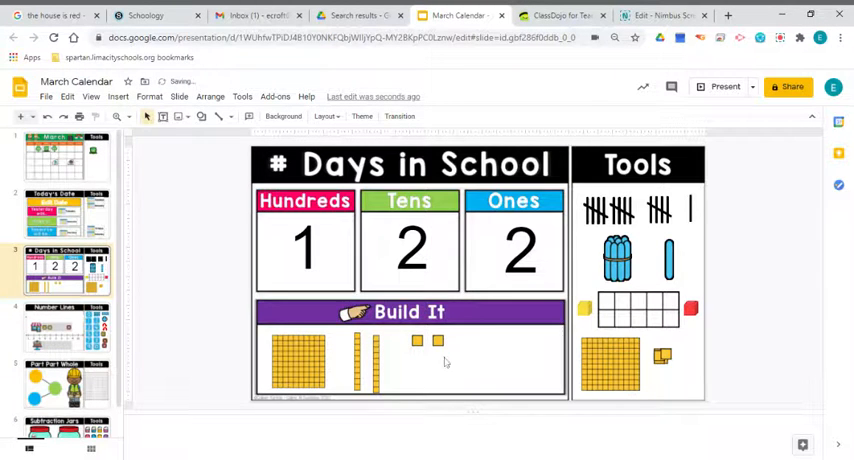
left_click(56, 328)
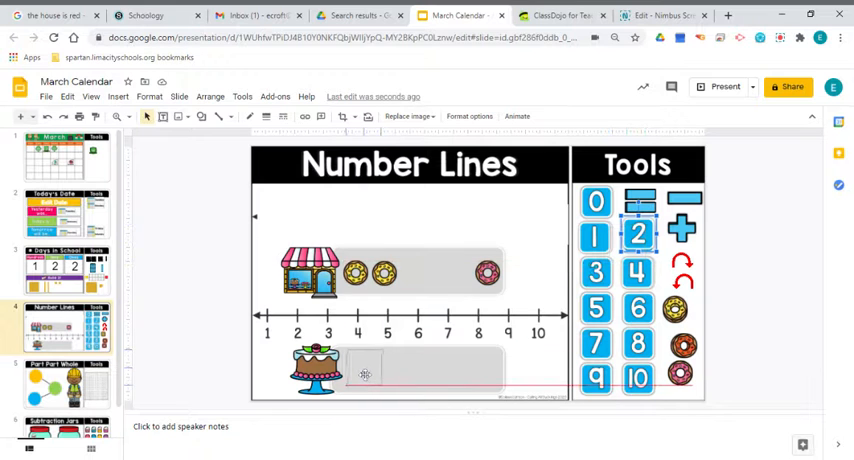
- Assemble the equation 2 + 1 = 3 in the cake row, then move to Part Part Whole
left_click_drag(636, 232, 360, 364)
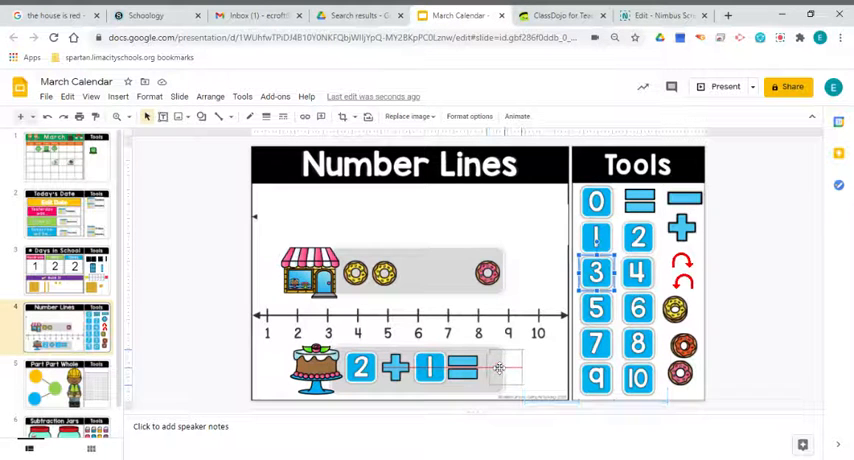
left_click_drag(596, 272, 496, 368)
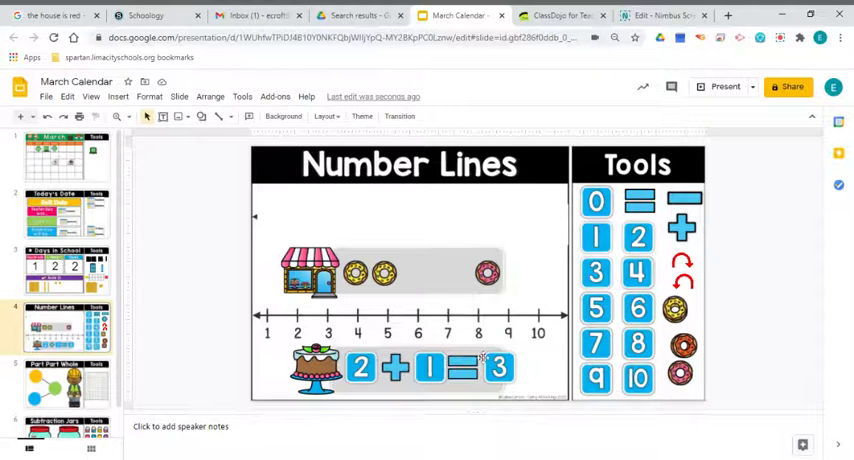
left_click(68, 384)
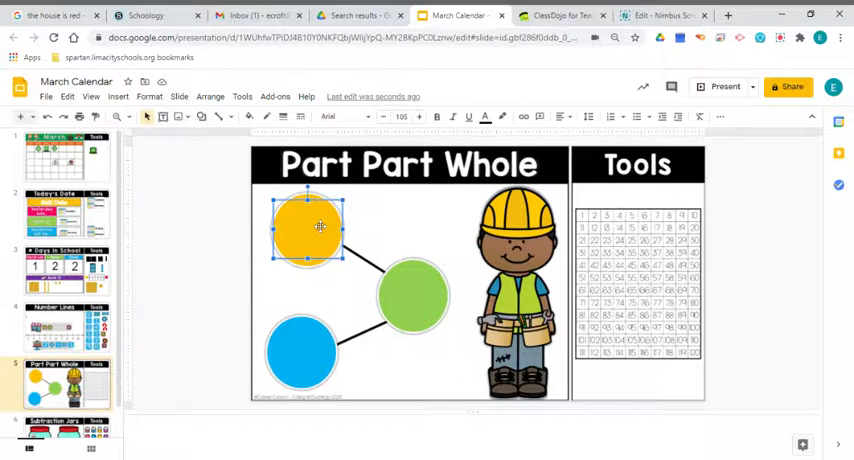
- Enter parts 2 and 1 and whole 3 in the number bond circles, then move to Subtraction Jars
type("2")
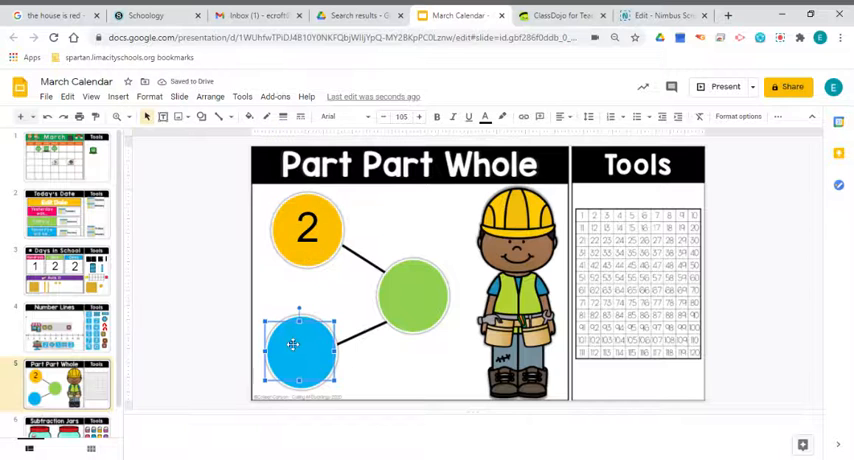
type("1")
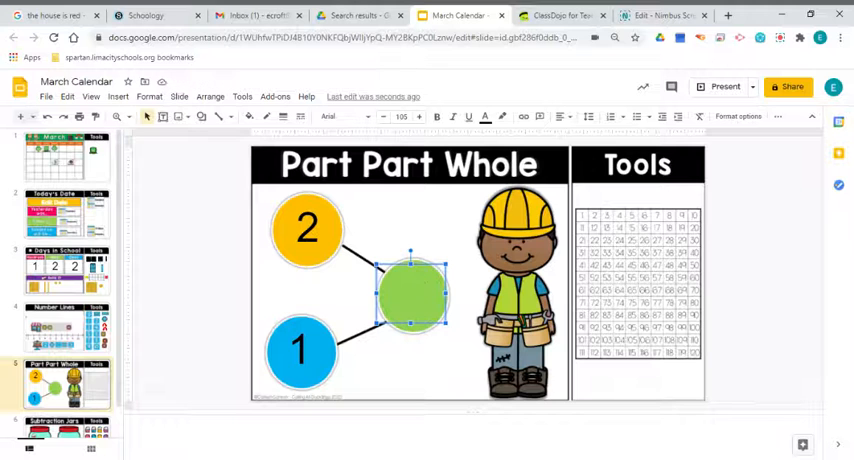
type("3")
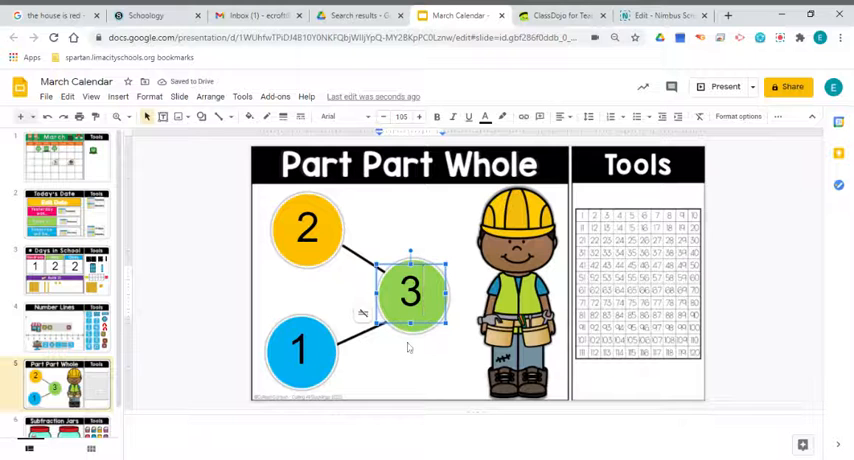
left_click(180, 350)
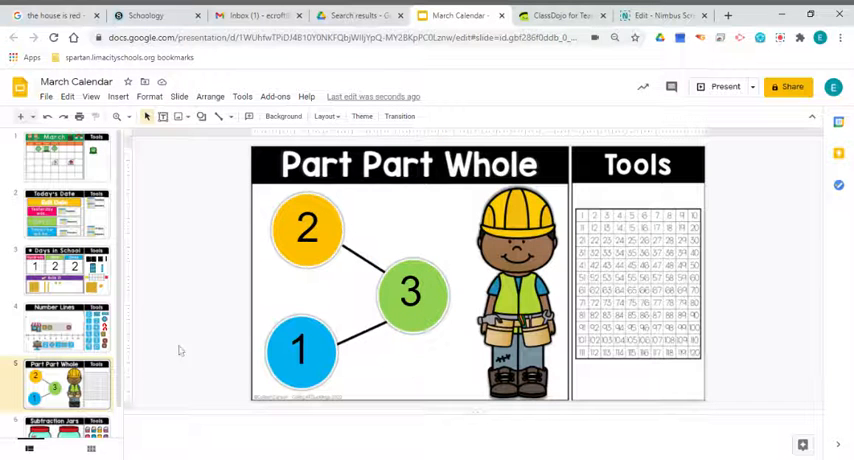
left_click(58, 404)
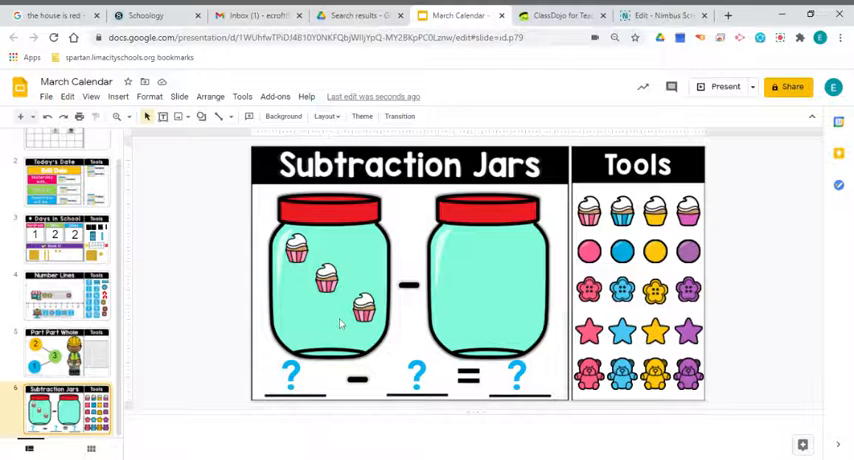
mouse_move(390, 336)
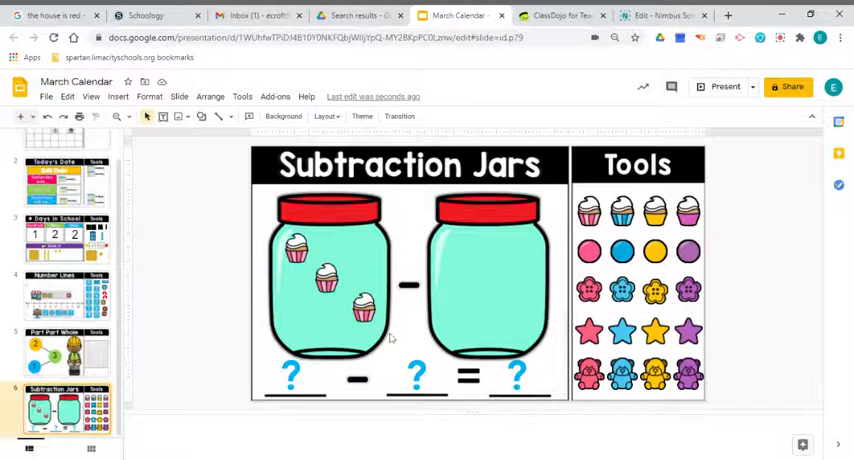
- Move a cupcake into the second jar and fill the equation as 3 − 2 = 1
left_click(364, 308)
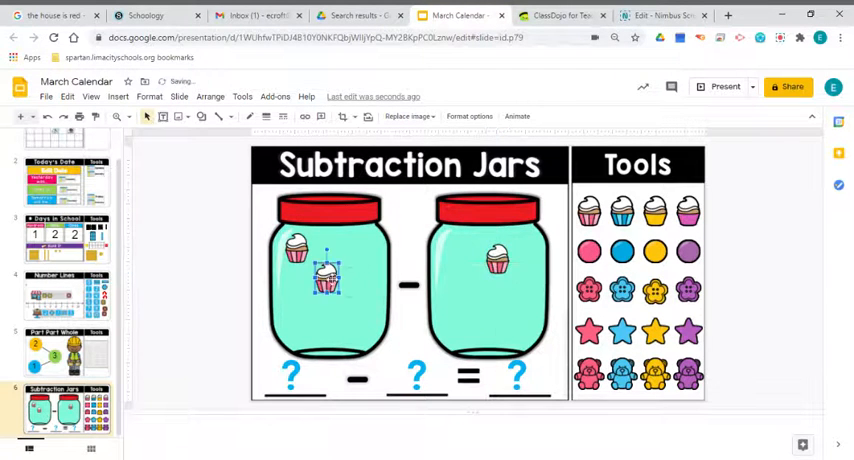
left_click_drag(328, 278, 452, 264)
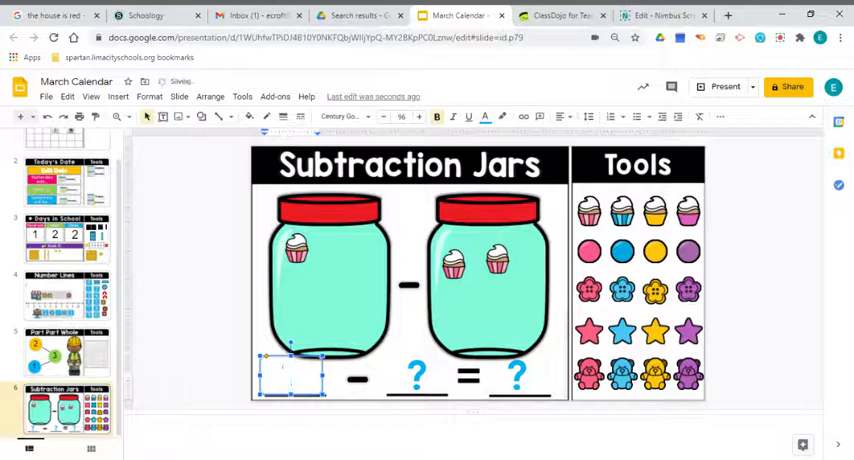
type("3")
left_click(418, 376)
type("2")
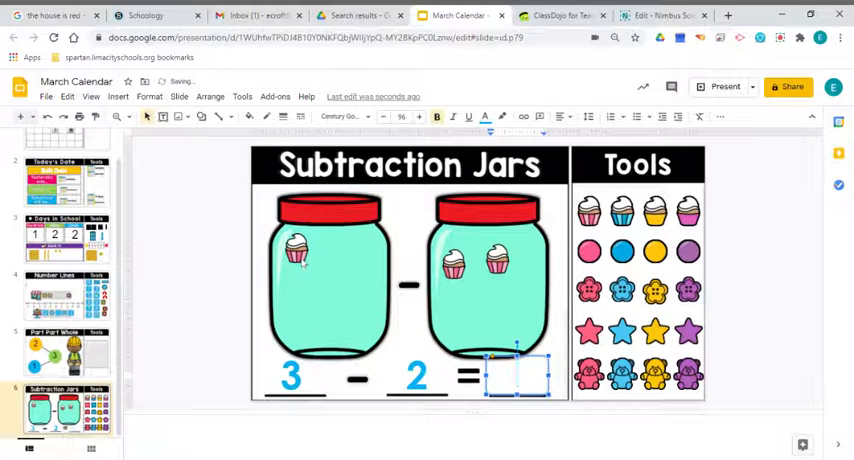
type("1")
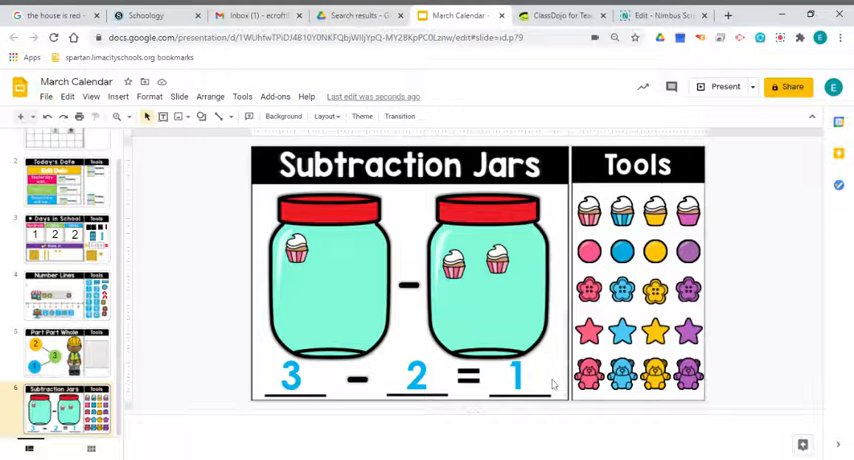
- Review Subtraction Jars against Part Part Whole and finish on the Part Part Whole slide
left_click(66, 356)
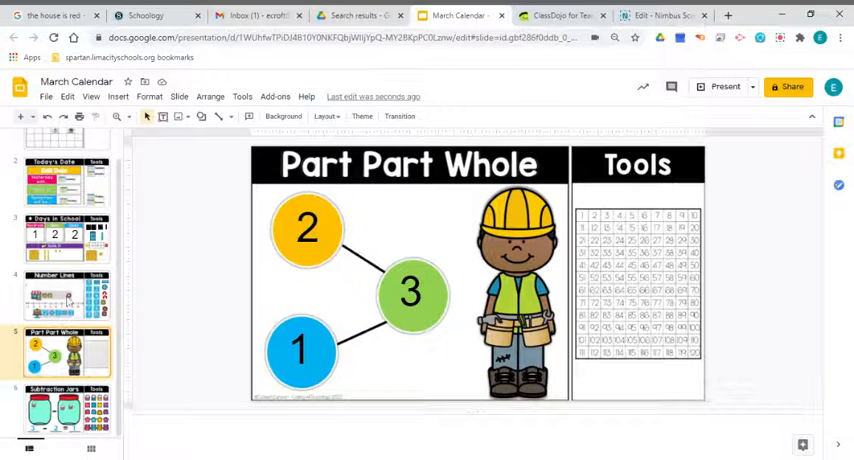
left_click(66, 292)
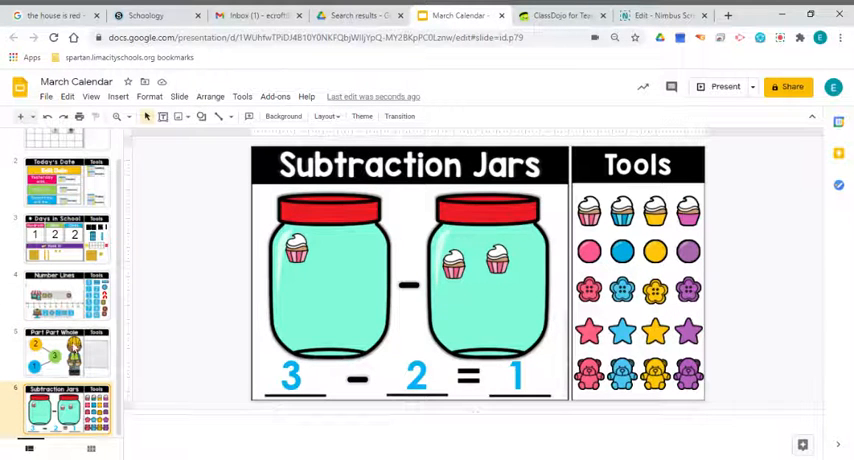
left_click(68, 350)
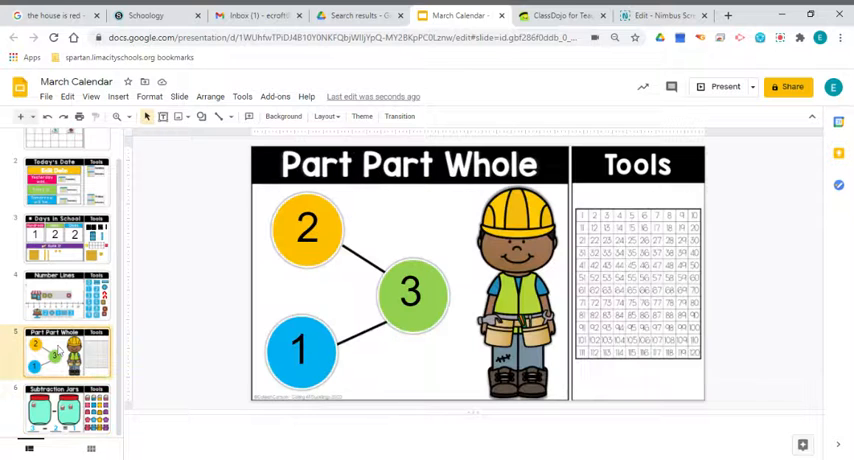